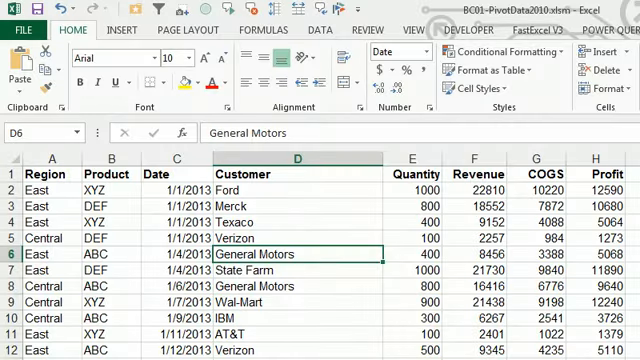
{"action": "mouse_move", "coordinate": [267, 155]}
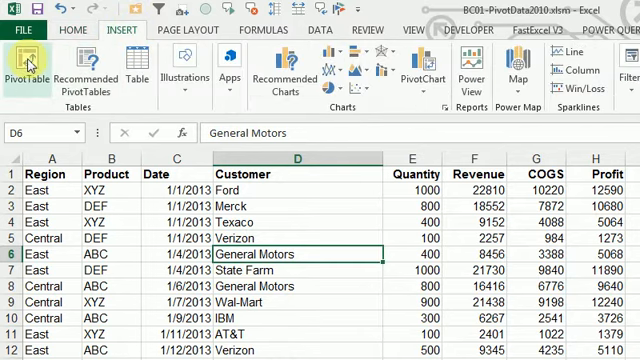
Build a PivotTable summing Revenue and Profit, with Region and Product chosen as slicers
{"action": "left_click", "coordinate": [28, 65]}
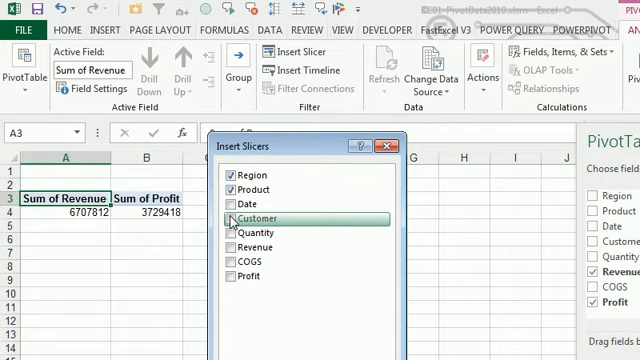
Add a Customer slicer to the sheet alongside the Region and Product slicers
{"action": "left_click", "coordinate": [230, 218]}
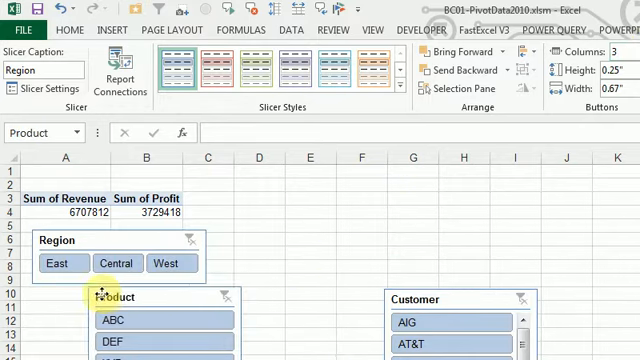
{"action": "left_click", "coordinate": [106, 296]}
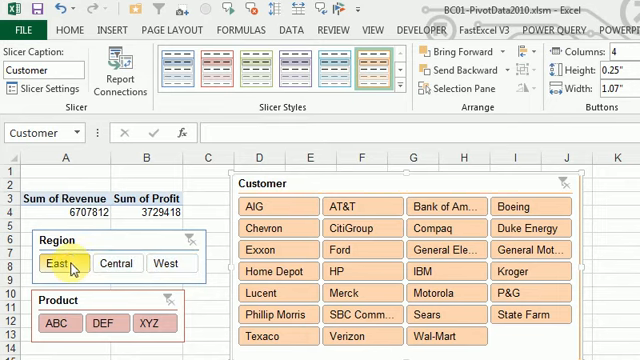
Filter the PivotTable to the East region, giving Revenue 2493003 and Profit 1382584
{"action": "left_click", "coordinate": [57, 264]}
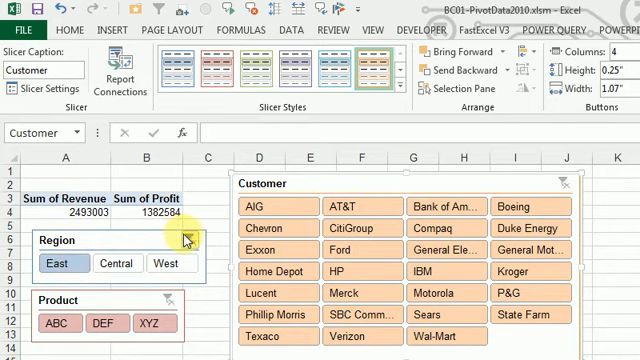
Clear the Region filter and filter customers to AIG and Sears (Revenue 85950, Profit 46703)
{"action": "left_click", "coordinate": [173, 264]}
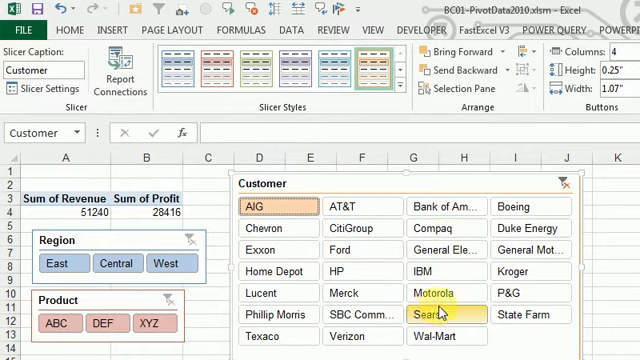
{"action": "left_click", "coordinate": [438, 316]}
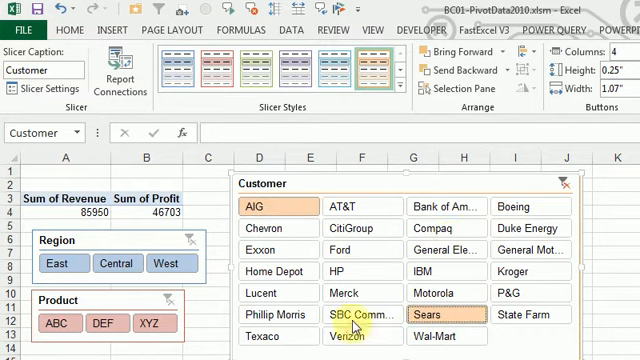